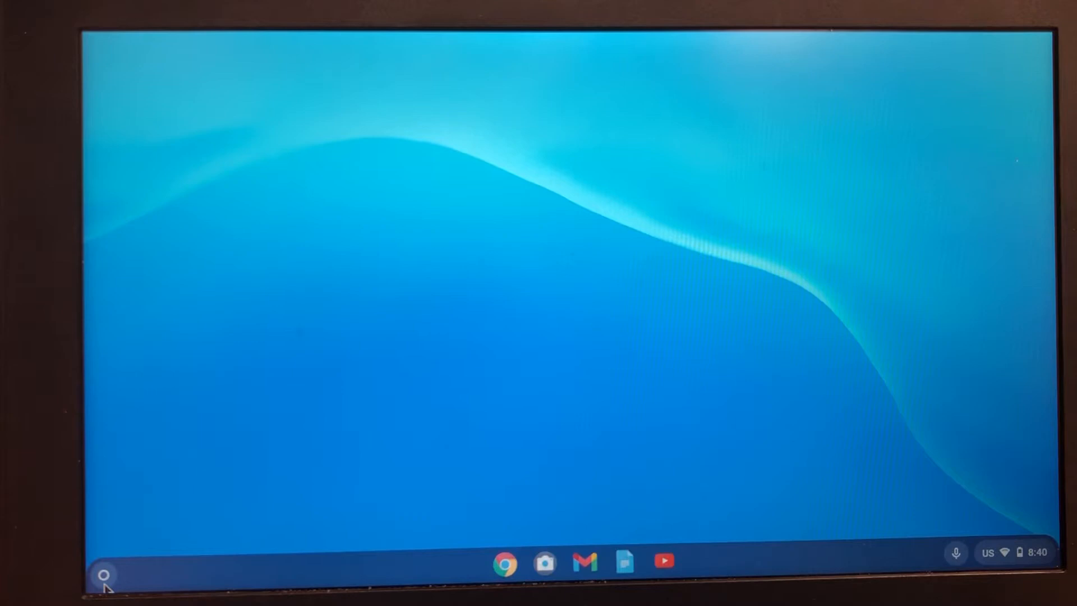
- Launch Desmos Test Mode from the ChromeOS Launcher so its assessment chooser appears
click(105, 574)
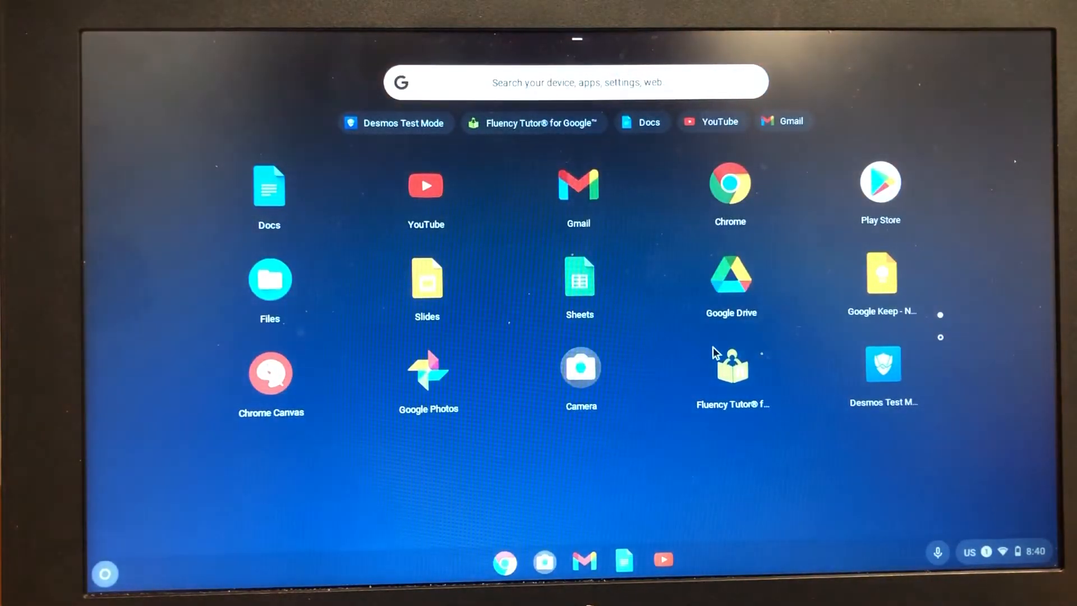
click(882, 363)
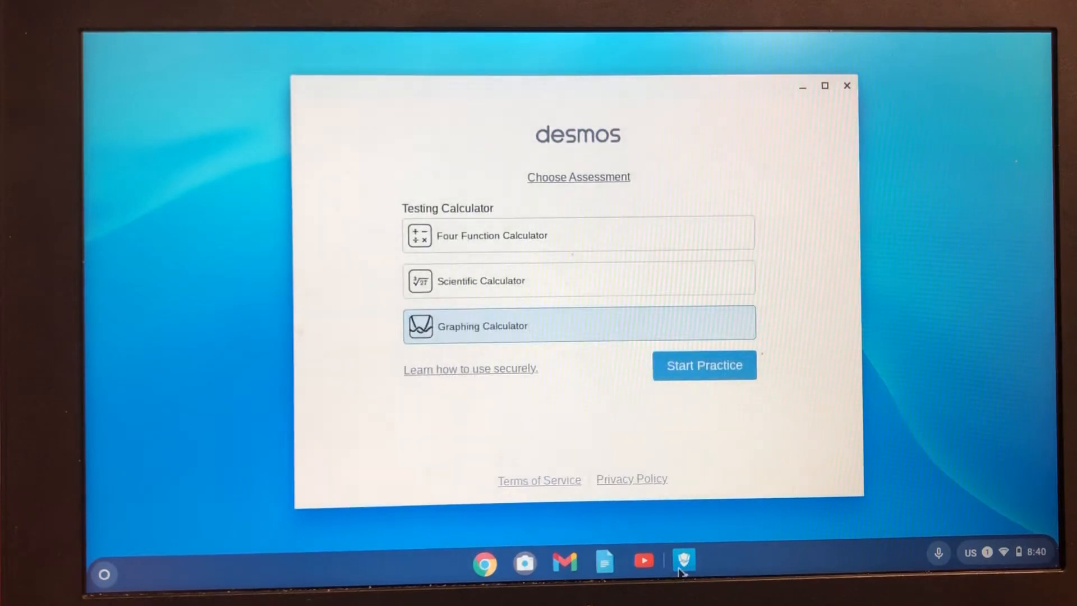
mouse_move(685, 564)
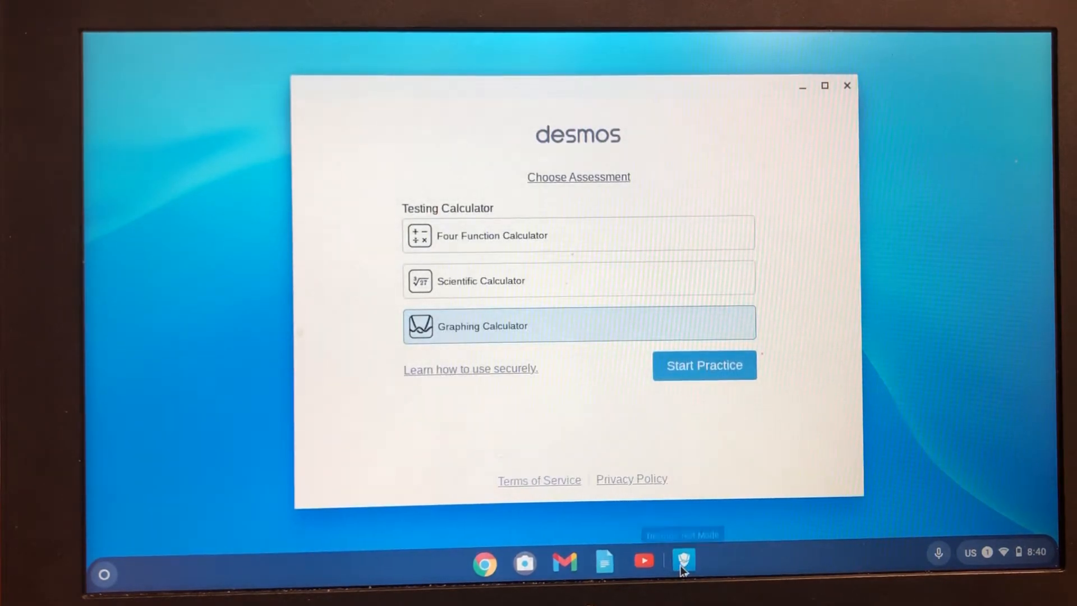
- Pin the Desmos Test Mode shelf icon so the app stays available on the shelf
right_click(685, 560)
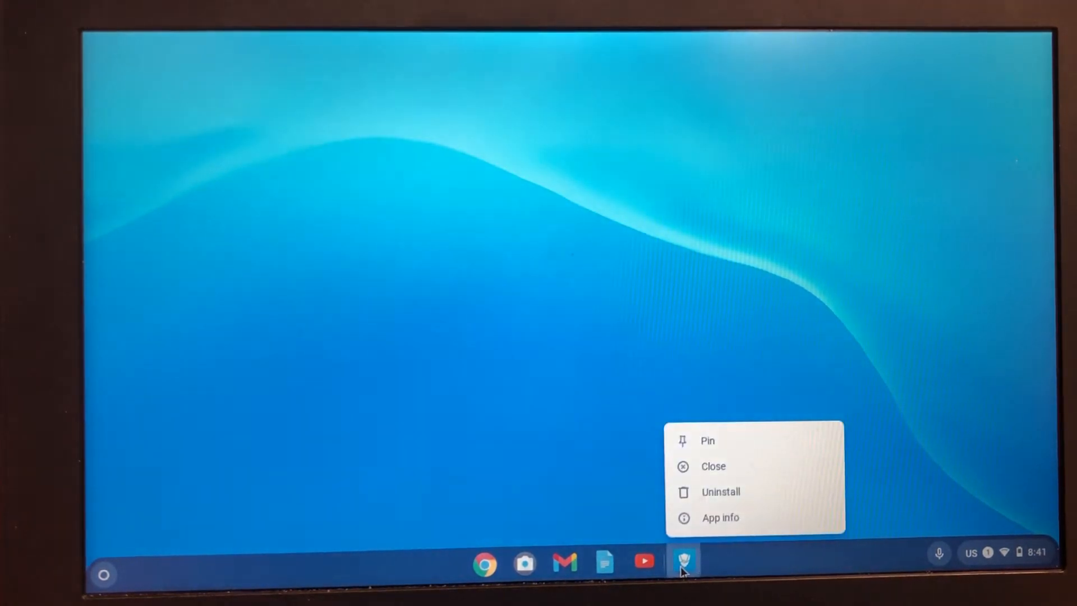
mouse_move(705, 444)
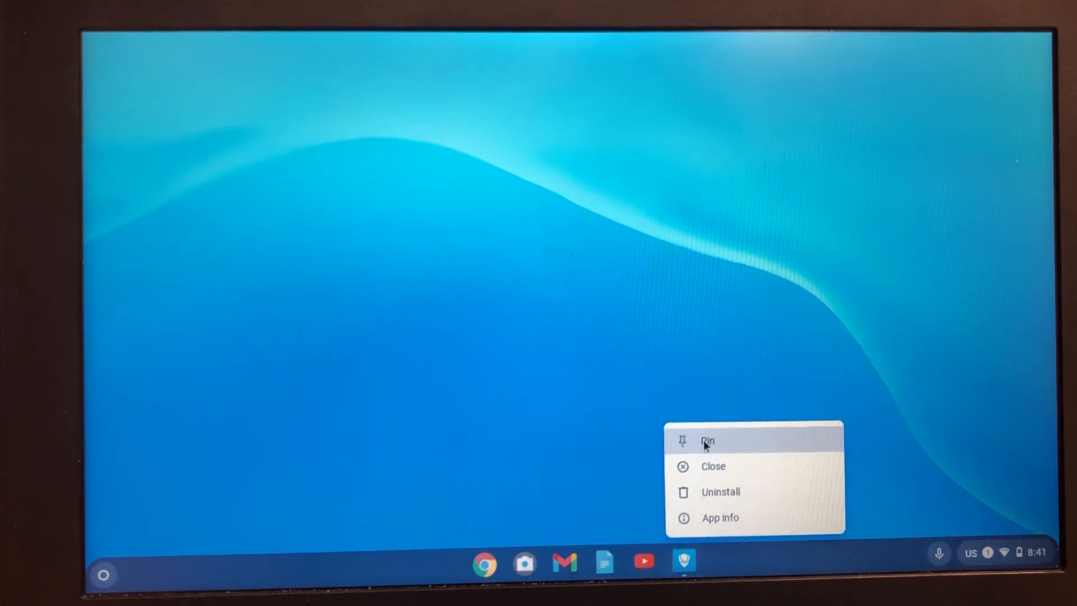
click(709, 441)
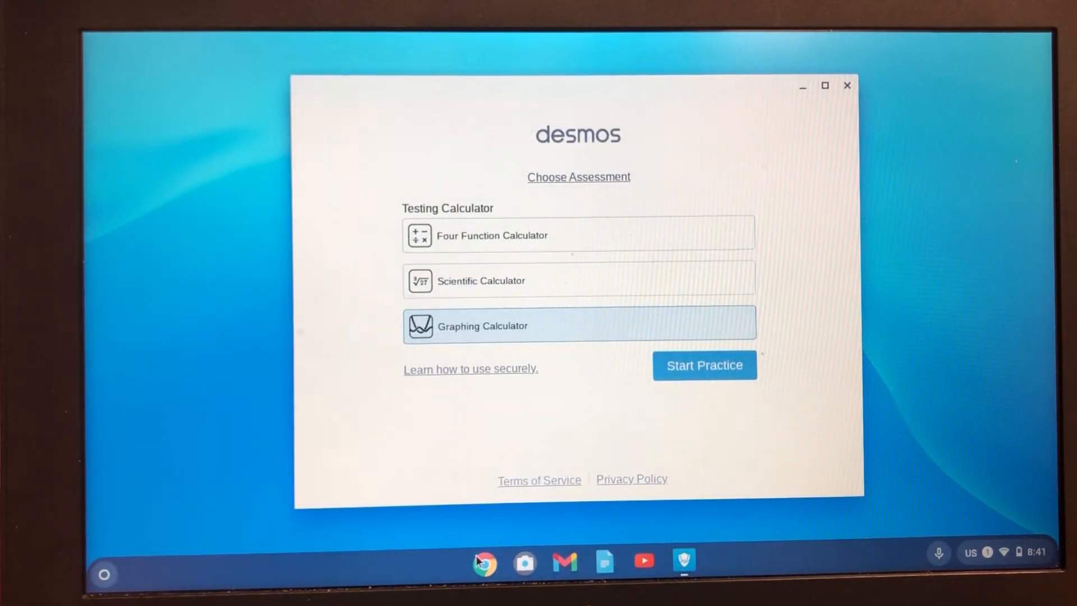
mouse_move(455, 314)
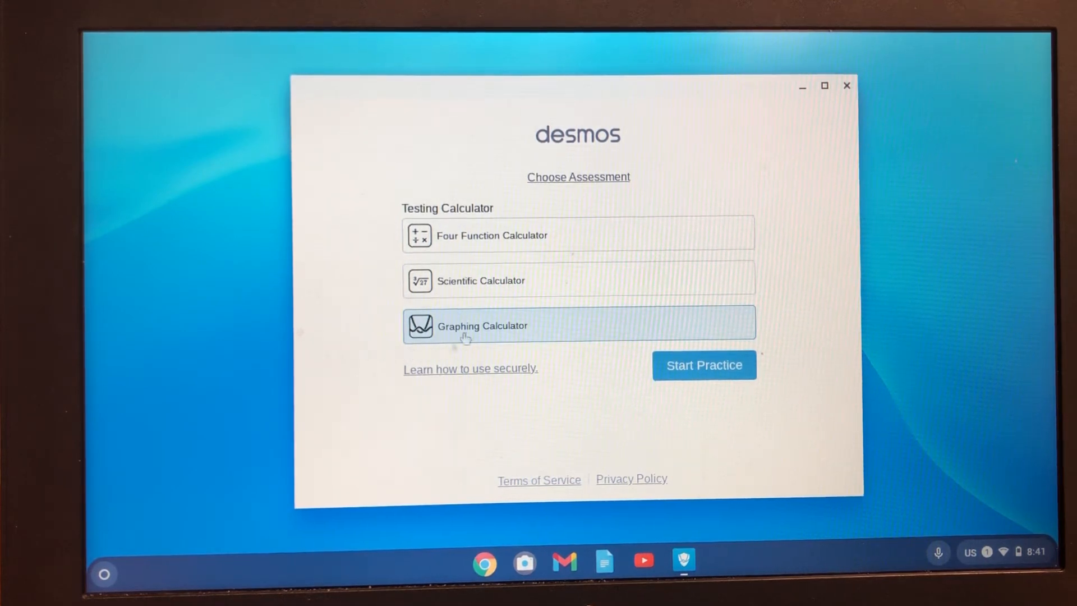
mouse_move(483, 251)
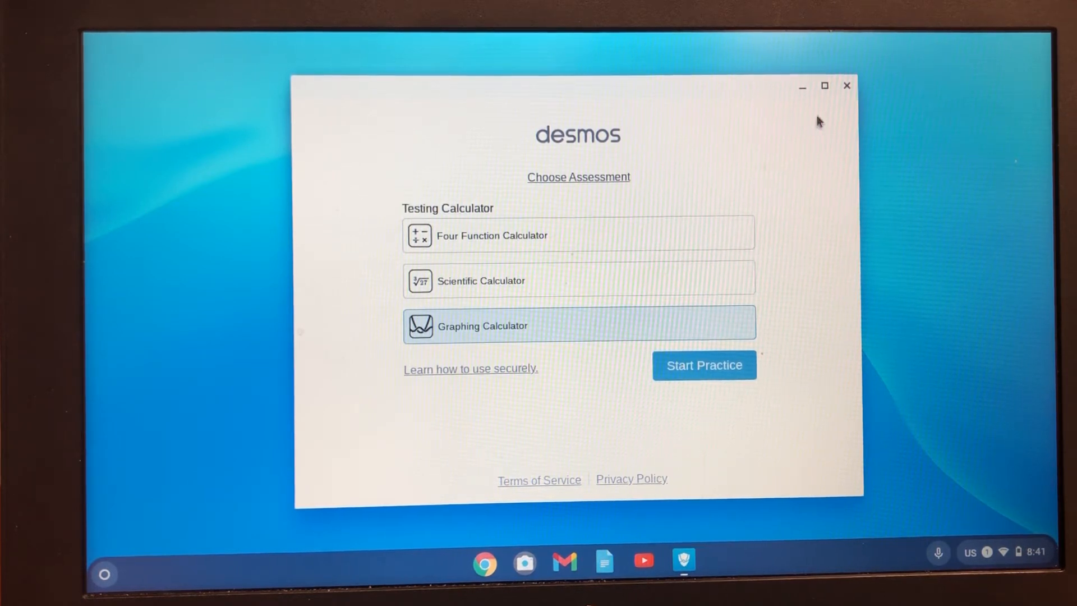
- Close the Desmos window and sign out of ChromeOS to reach the sign-in screen
click(846, 85)
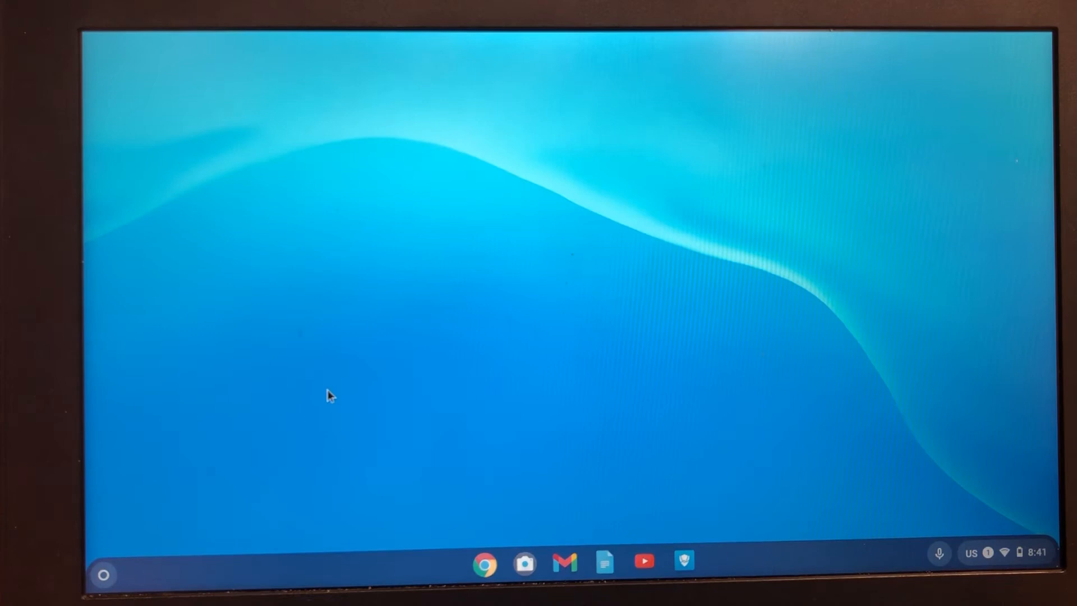
mouse_move(99, 575)
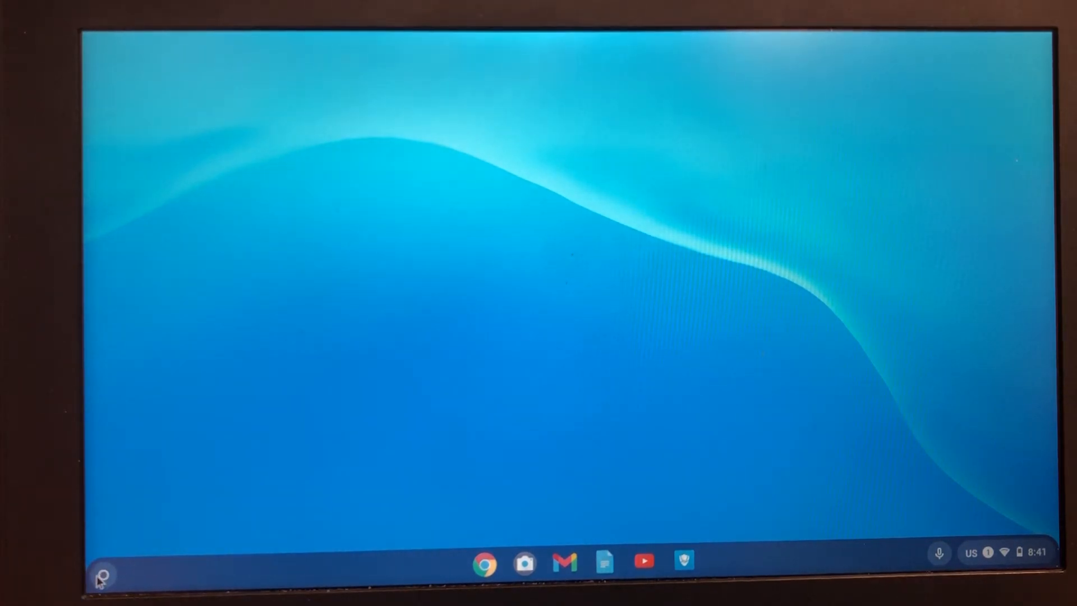
mouse_move(103, 579)
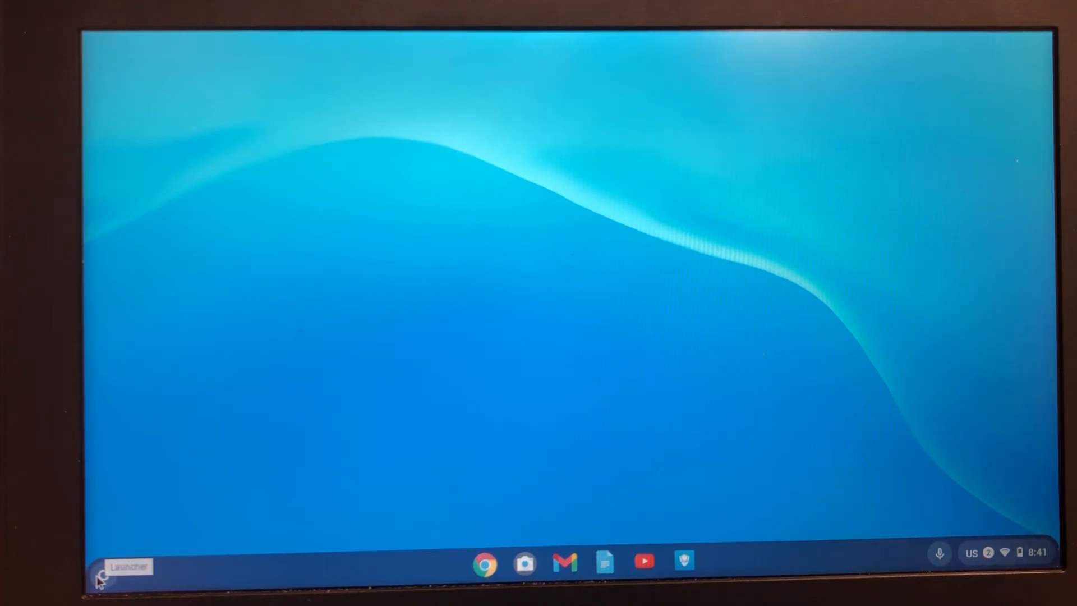
mouse_move(560, 563)
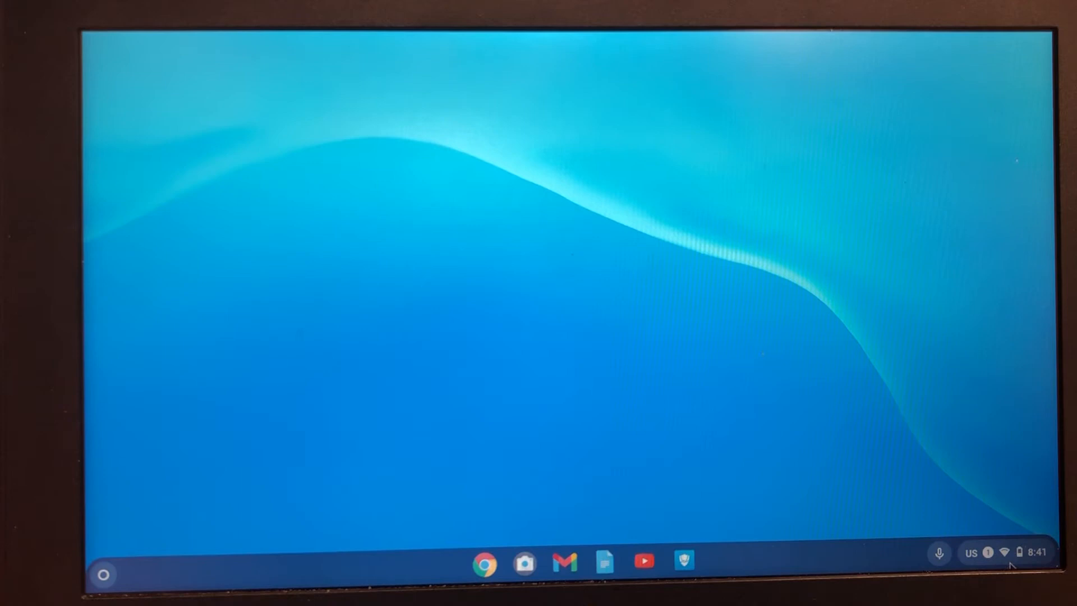
click(1000, 551)
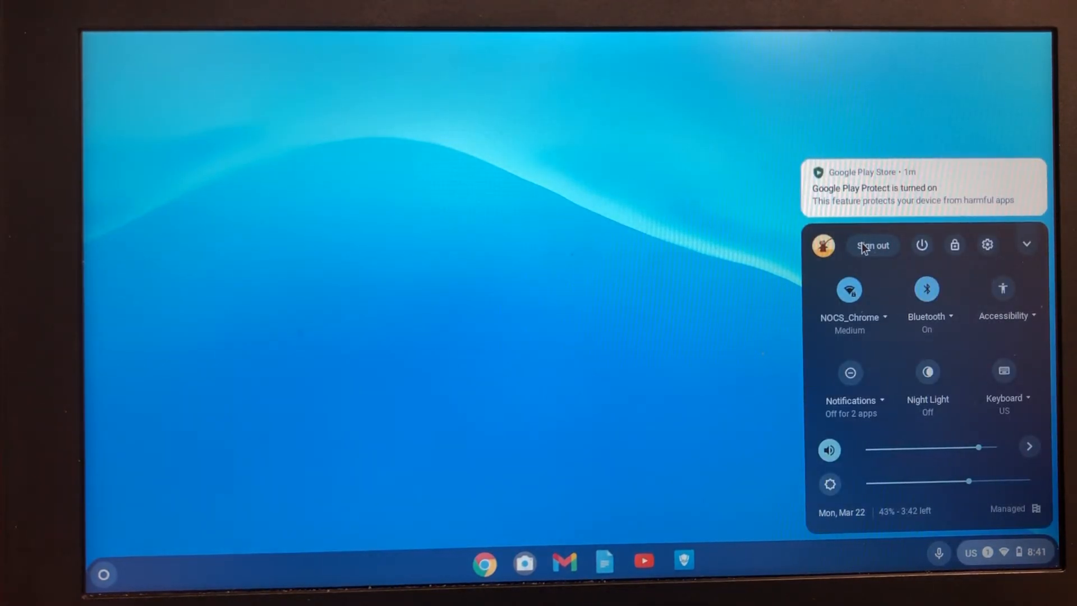
click(873, 244)
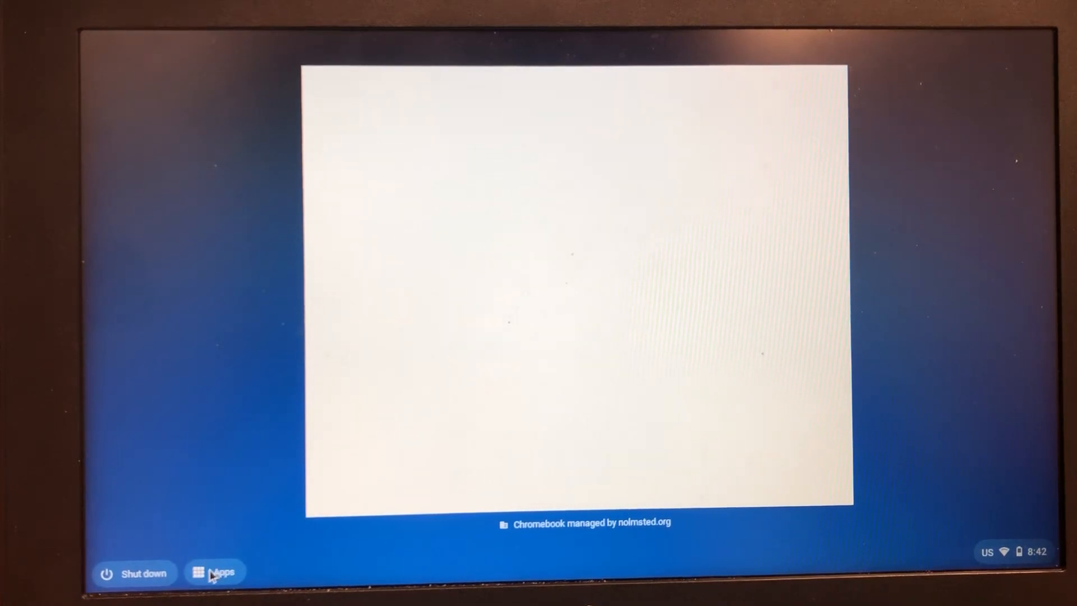
- Start Desmos Test Mode as a kiosk app from the sign-in screen's Apps list
click(216, 572)
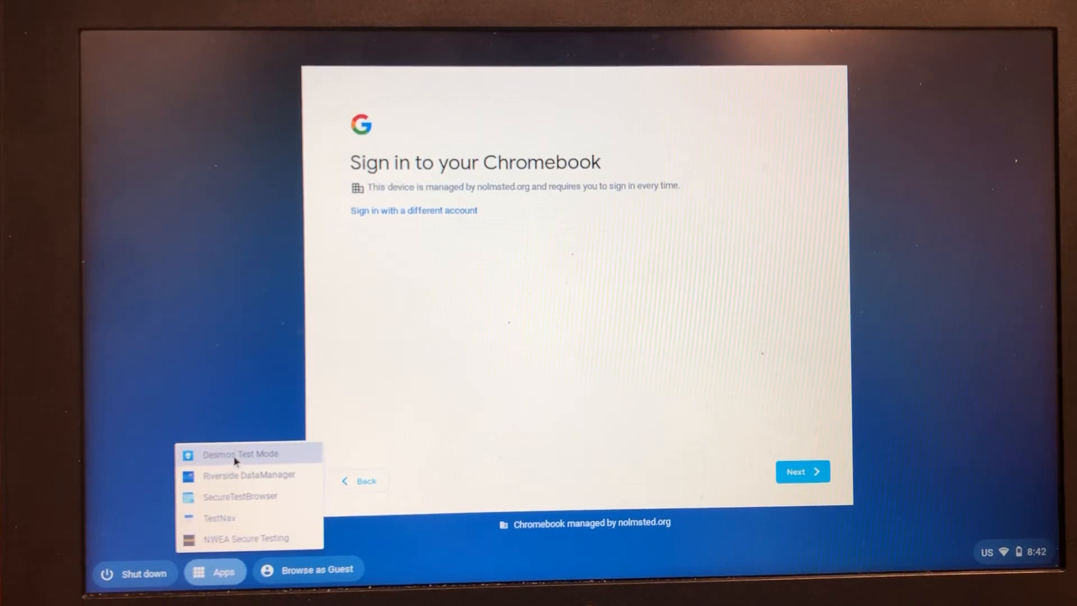
mouse_move(234, 524)
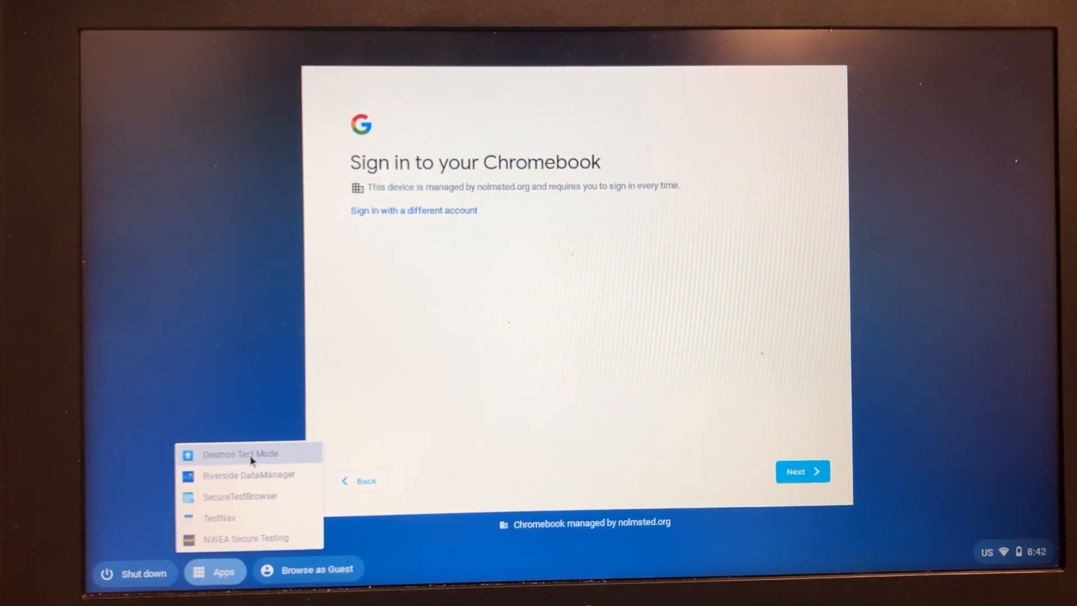
click(234, 453)
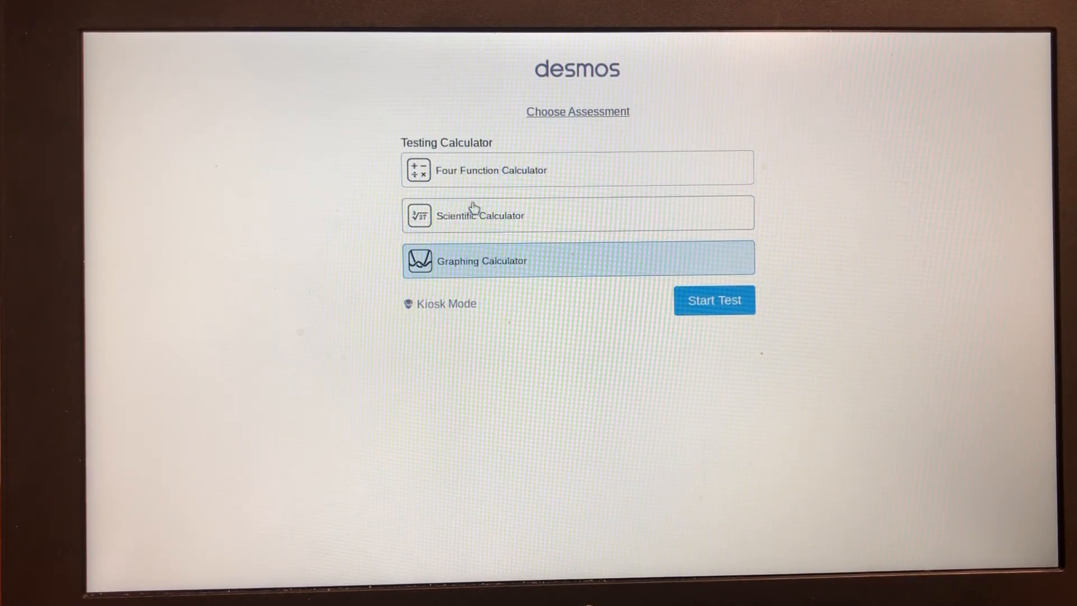
- Start a Four Function Calculator test and enter 89 on the keypad
click(505, 171)
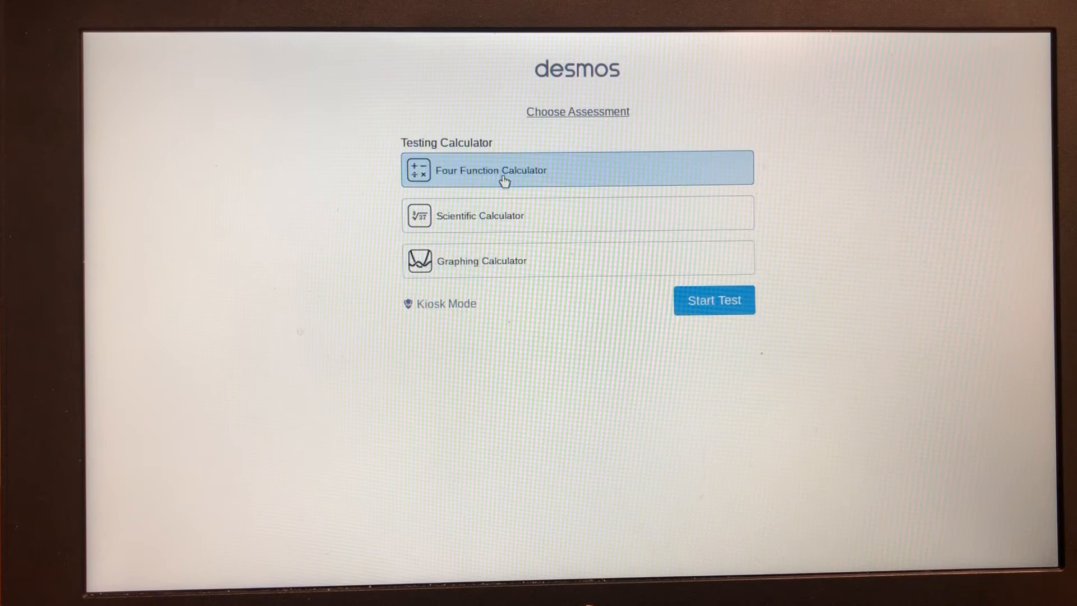
click(713, 299)
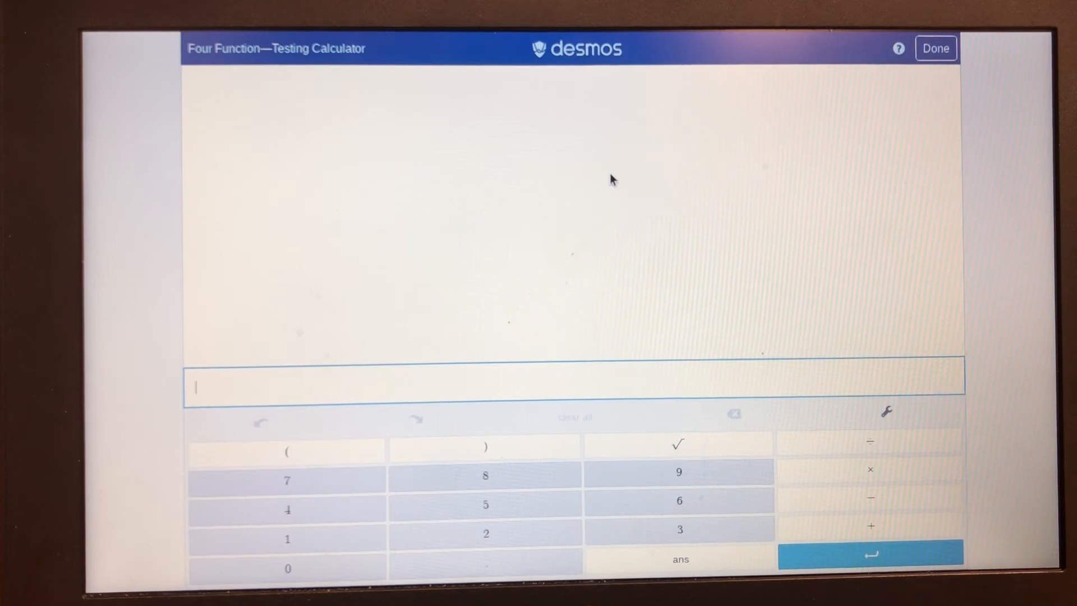
click(484, 478)
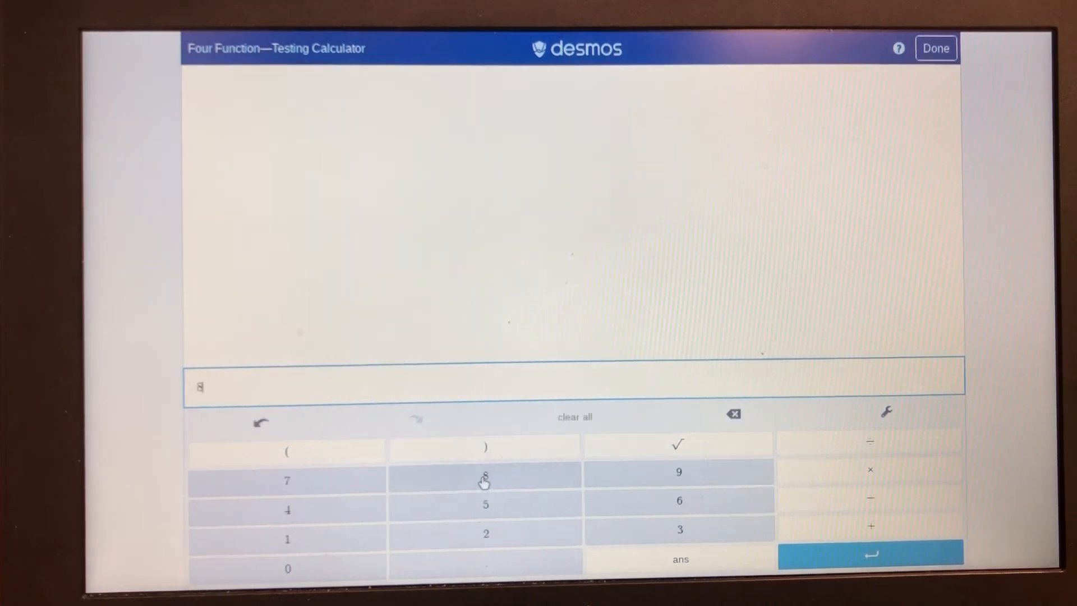
click(679, 471)
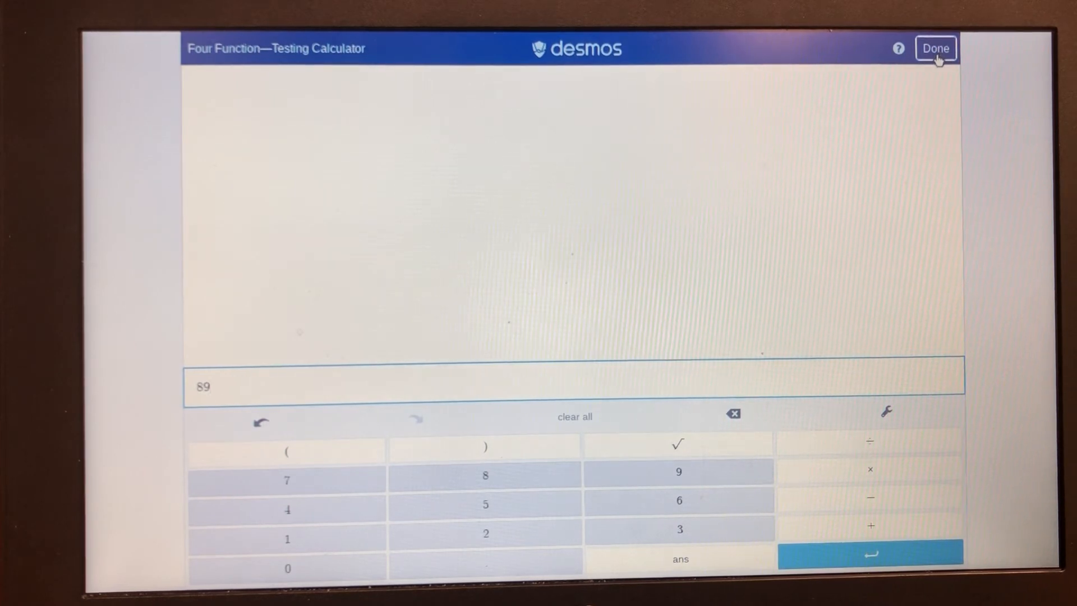
- End the session with Done, showing the summary of 0 minutes used
click(936, 47)
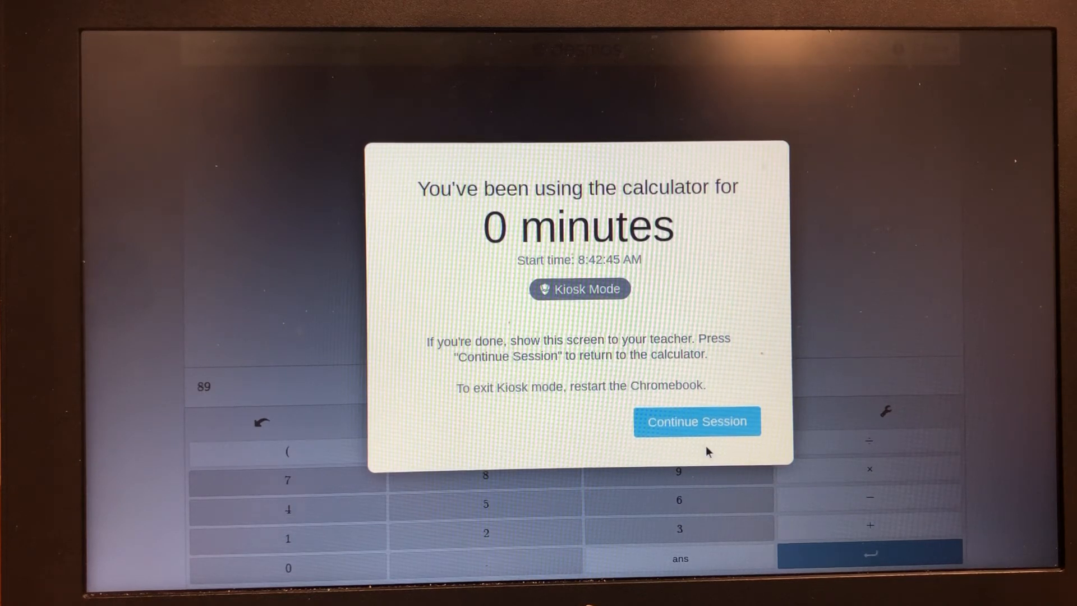
mouse_move(470, 403)
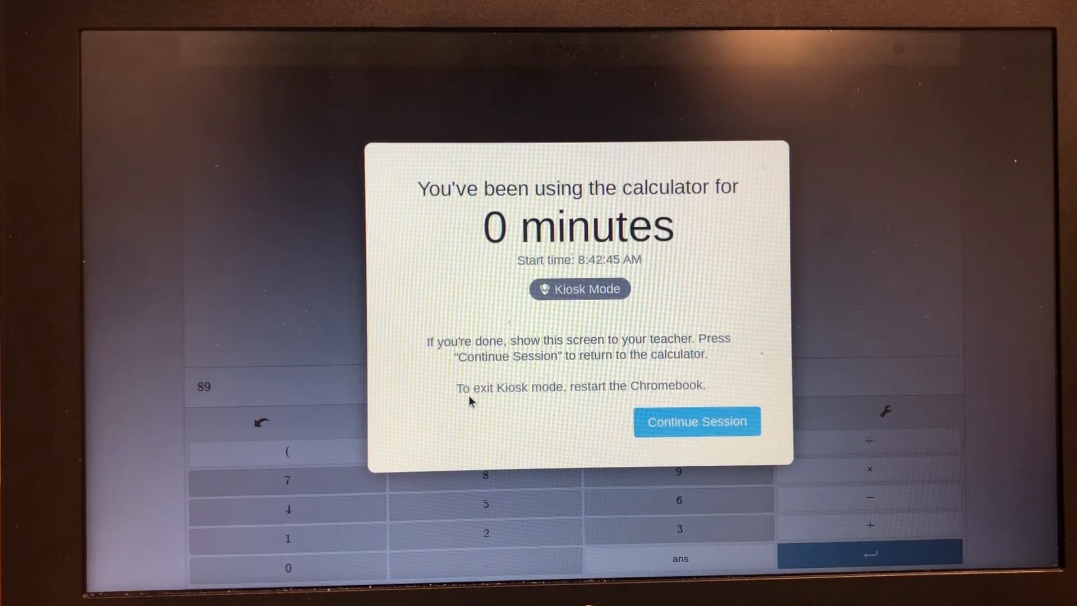